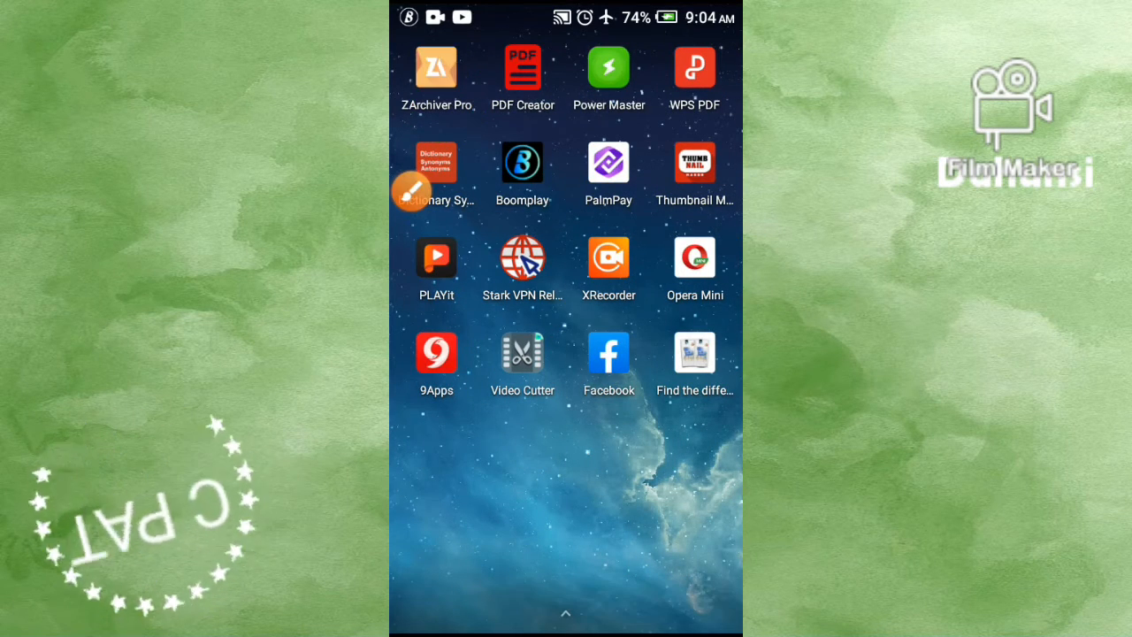
Launch ZArchiver Pro and scroll internal storage to find WE2012-1.apk
left_click(436, 69)
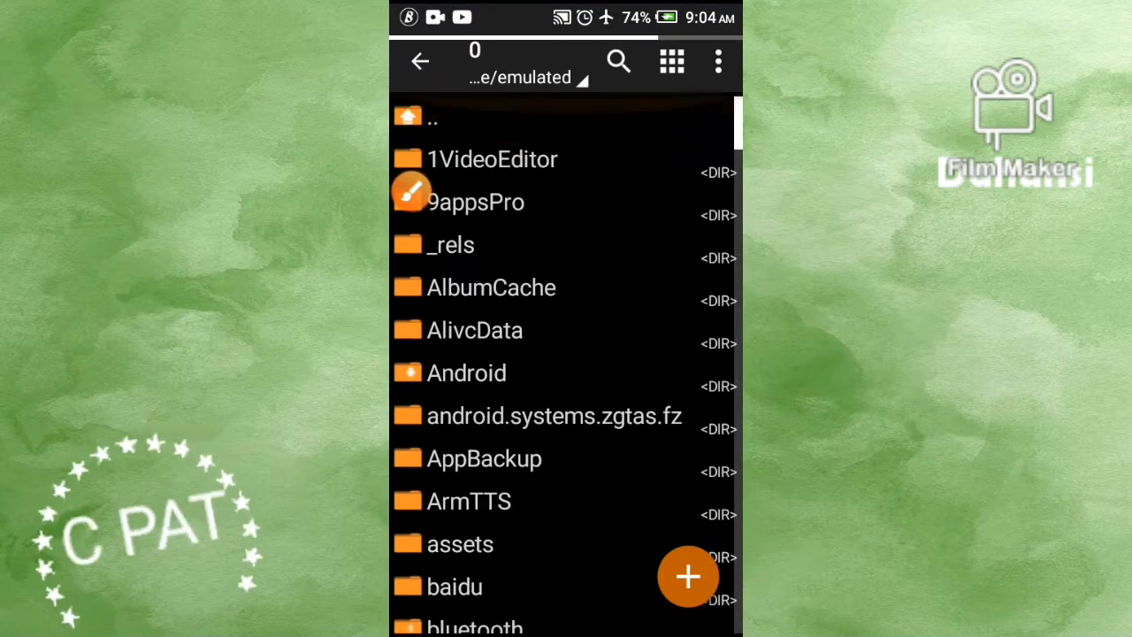
scroll("down", 3)
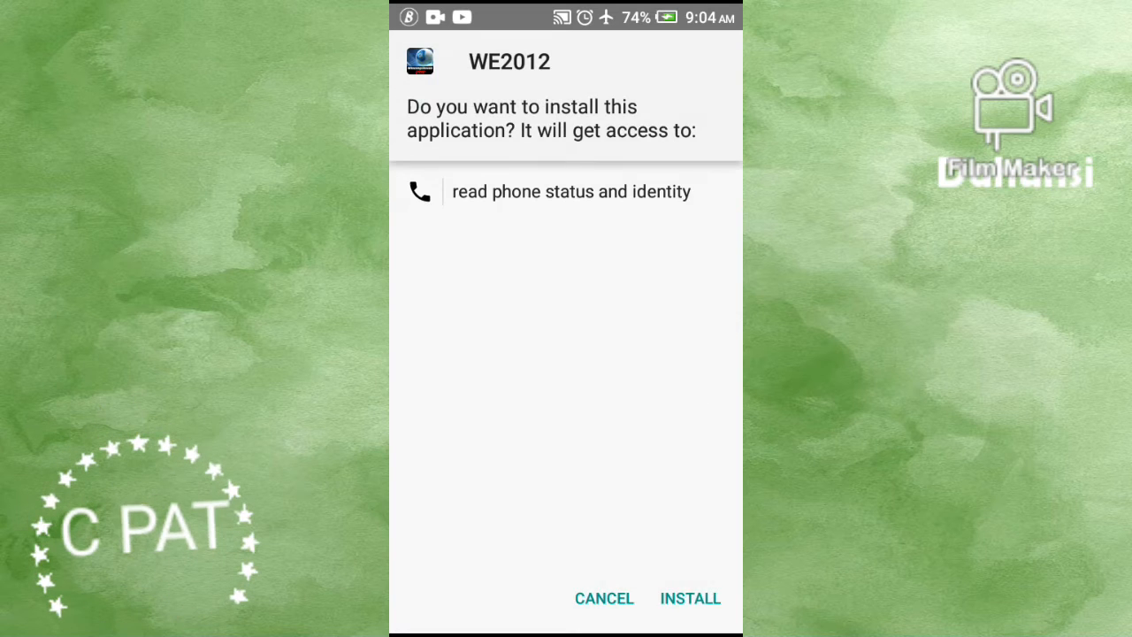
Attempt the WE2012 install and dismiss the 'App not installed' message
left_click(690, 597)
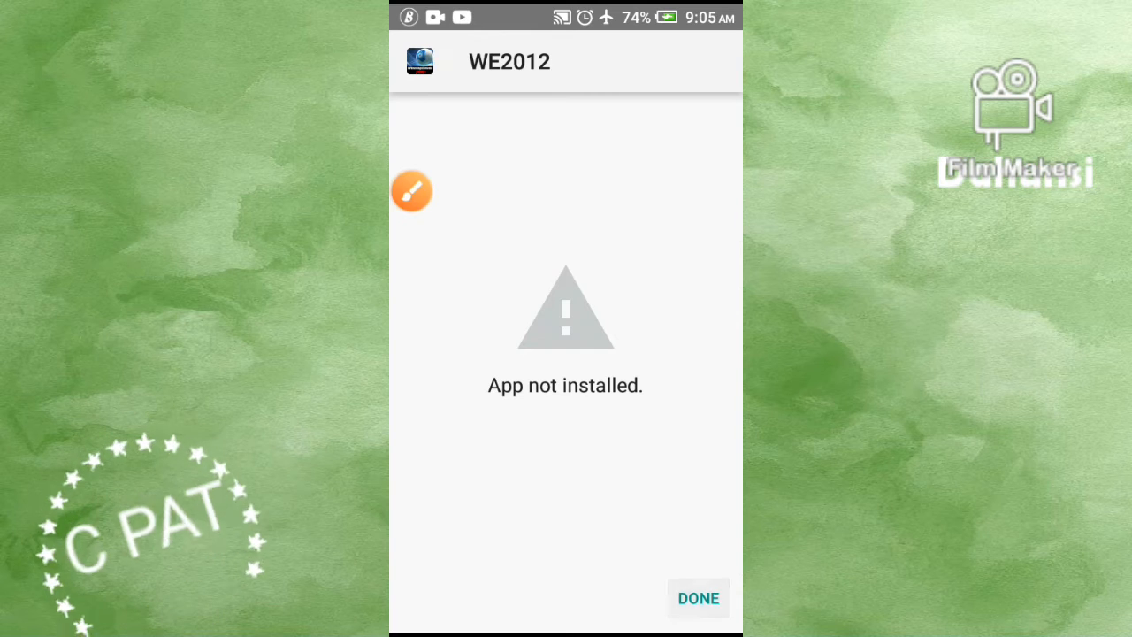
left_click(698, 598)
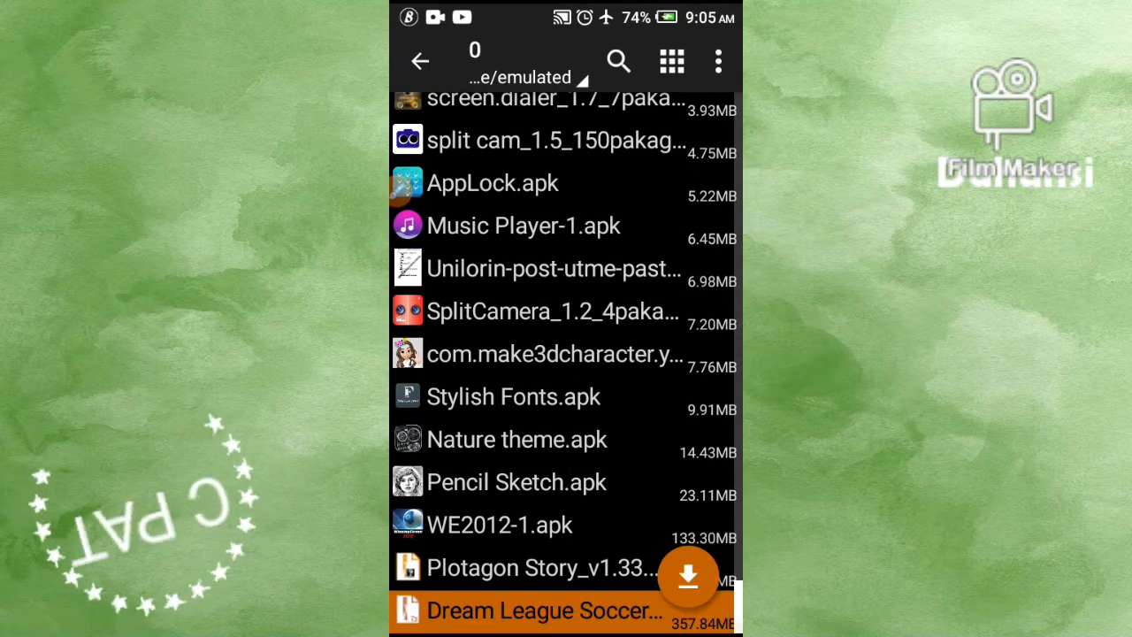
Delete the Plotagon Story and Dream League Soccer 2020 files, confirming with YES
scroll("down", 3)
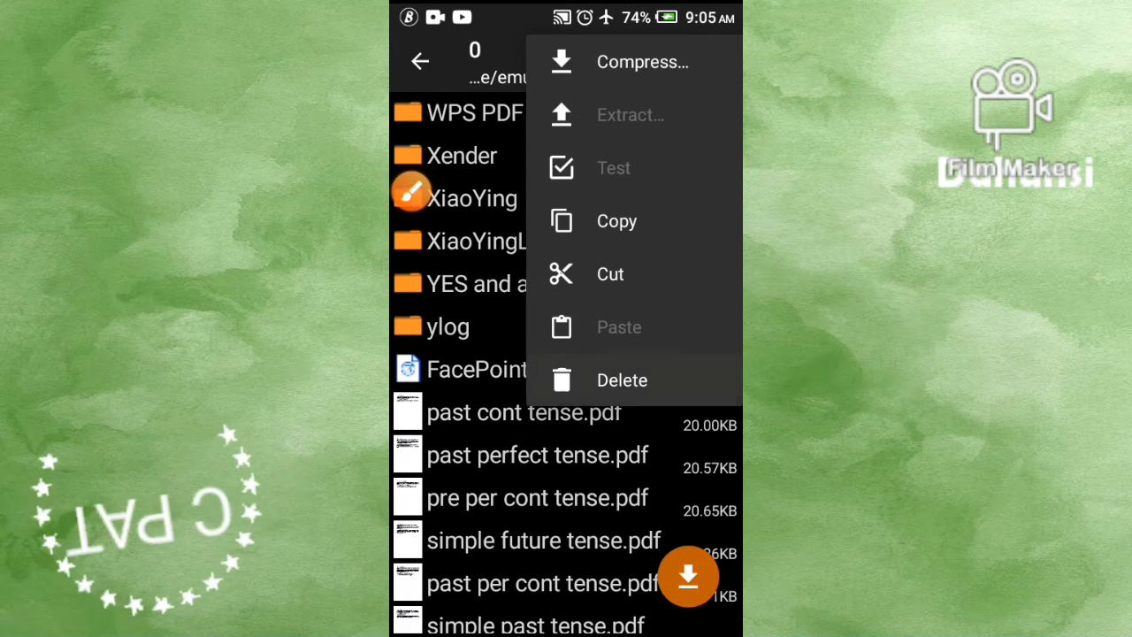
left_click(622, 379)
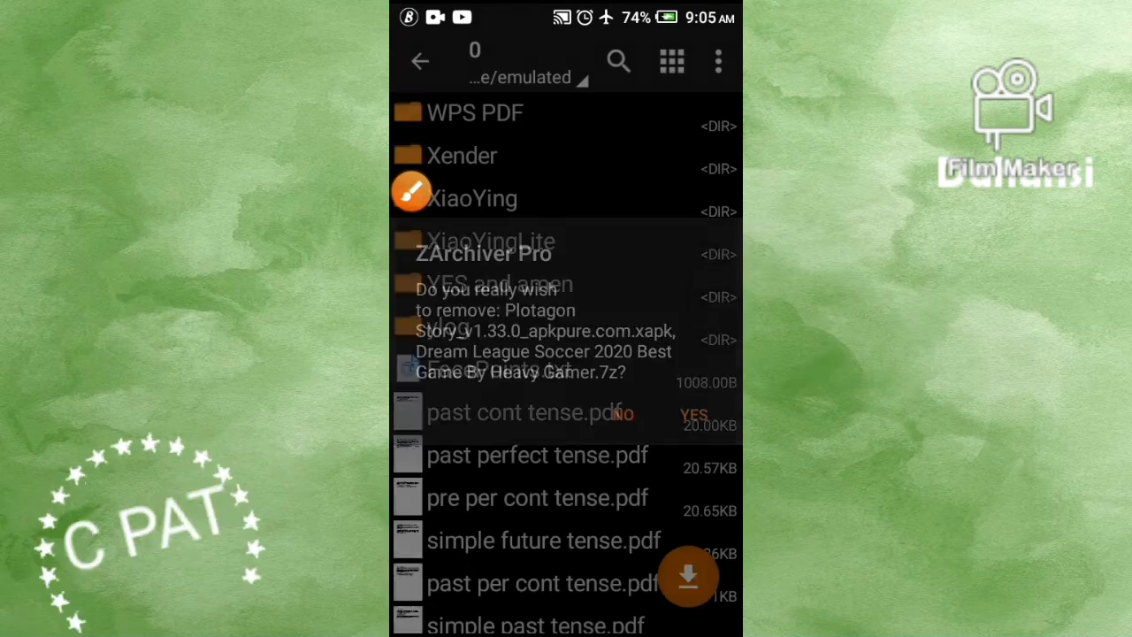
left_click(693, 414)
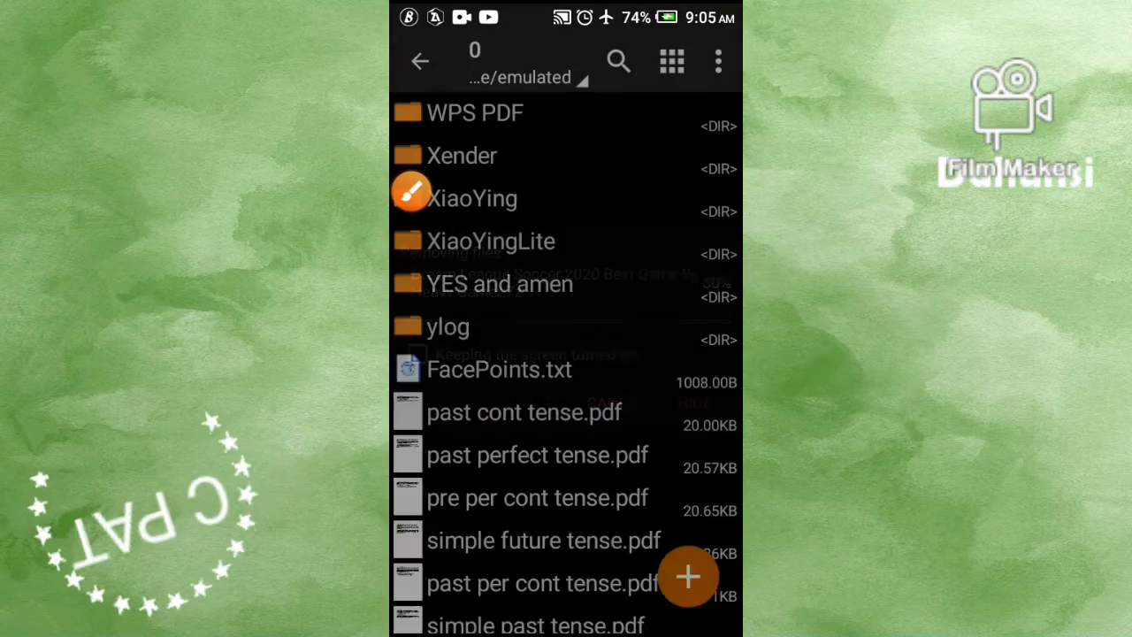
scroll("down", 3)
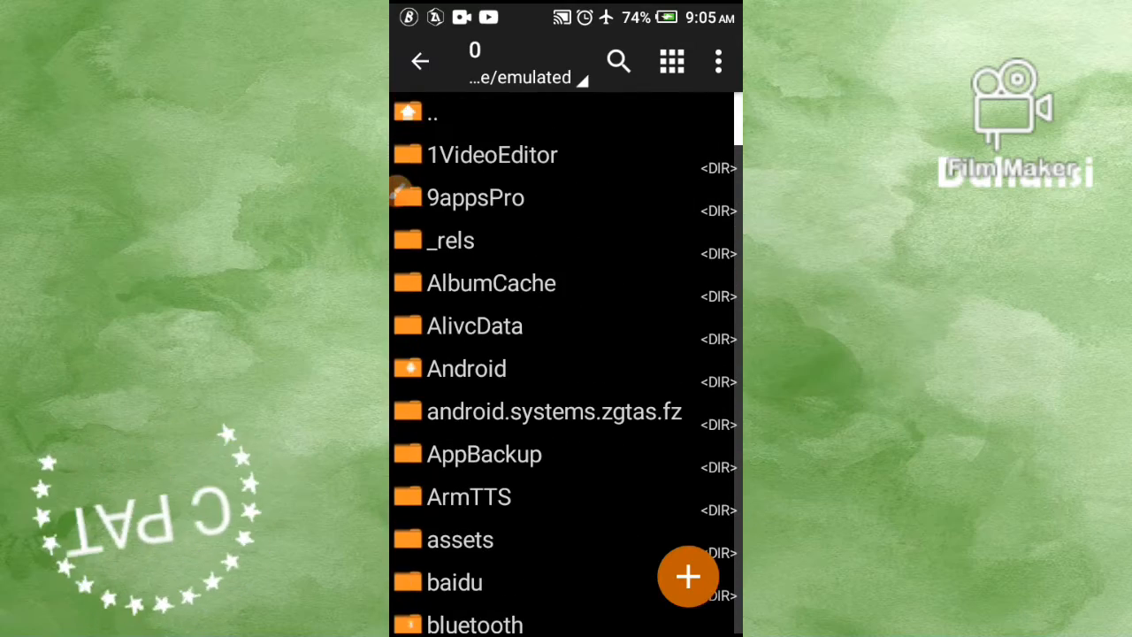
scroll("down", 3)
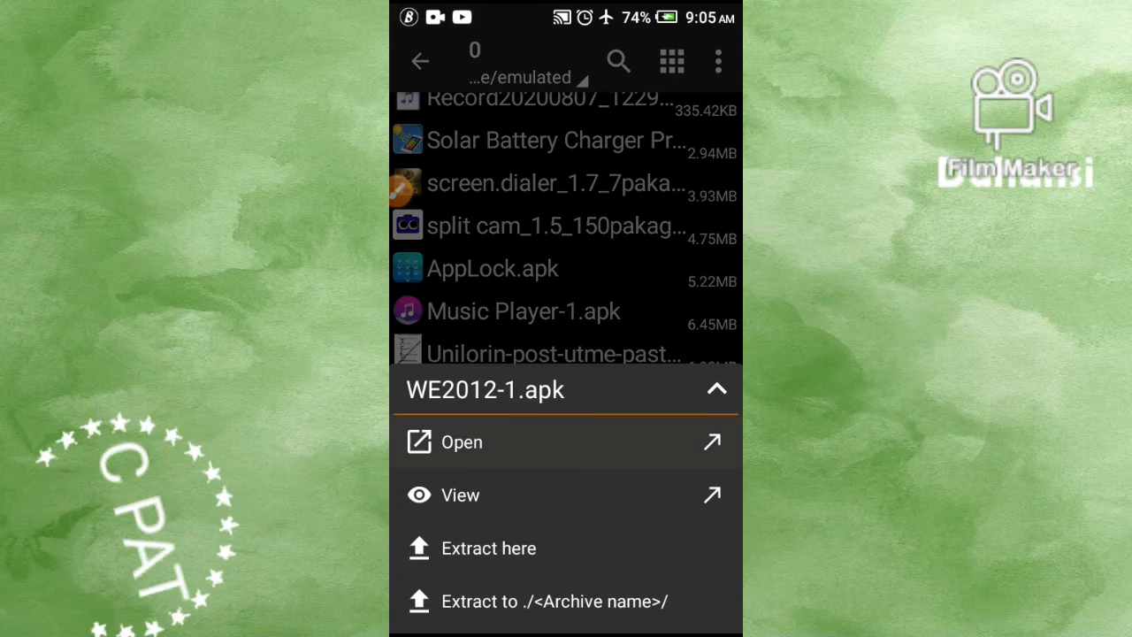
Open WE2012-1.apk from the ZArchiver file list to bring up its installer
left_click(462, 441)
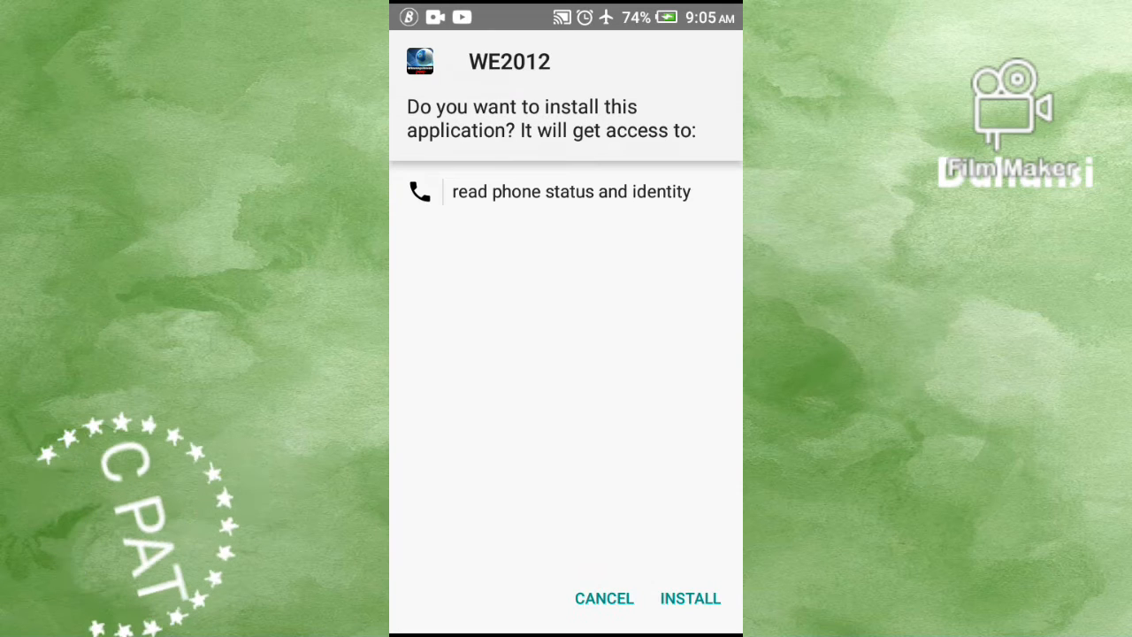
Install WE2012 and dismiss the 'App installed' confirmation with DONE
left_click(690, 598)
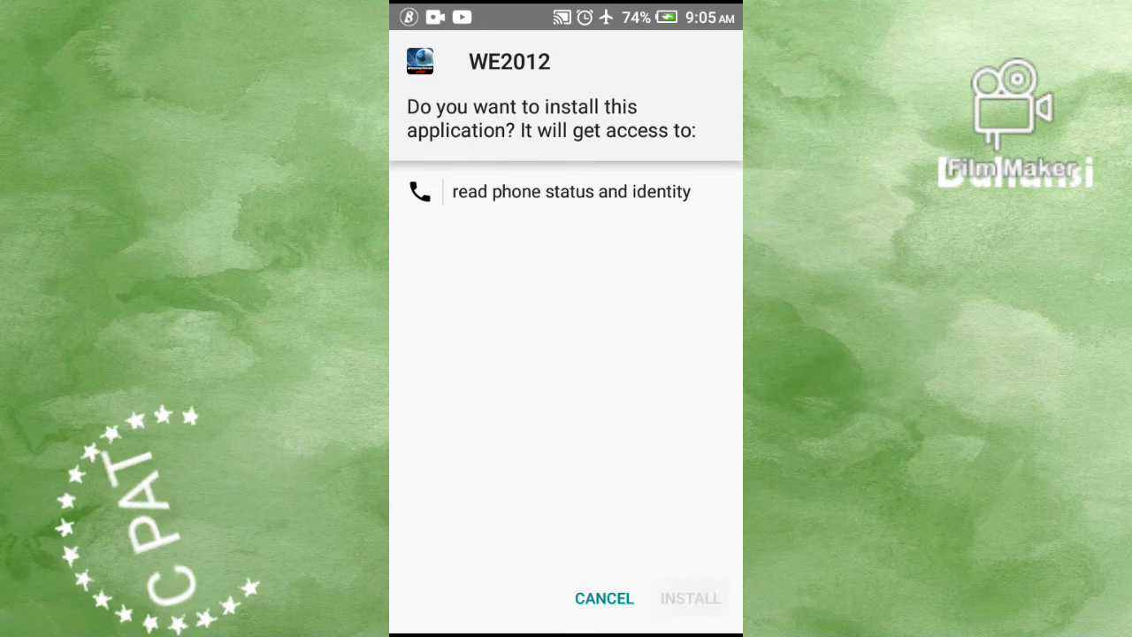
left_click(690, 598)
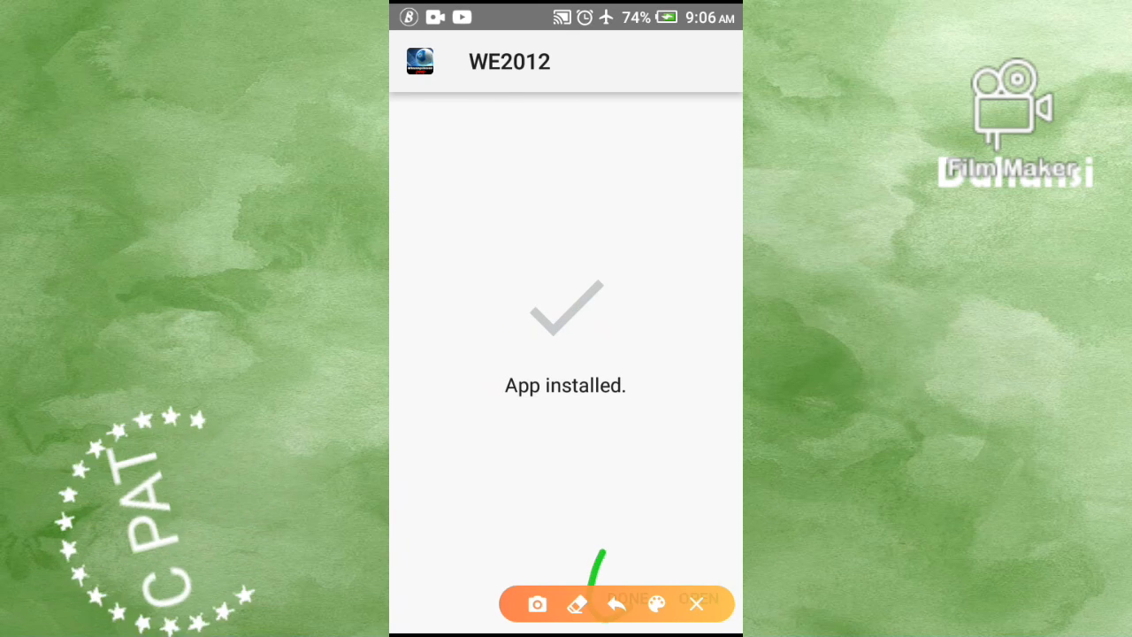
left_click(696, 604)
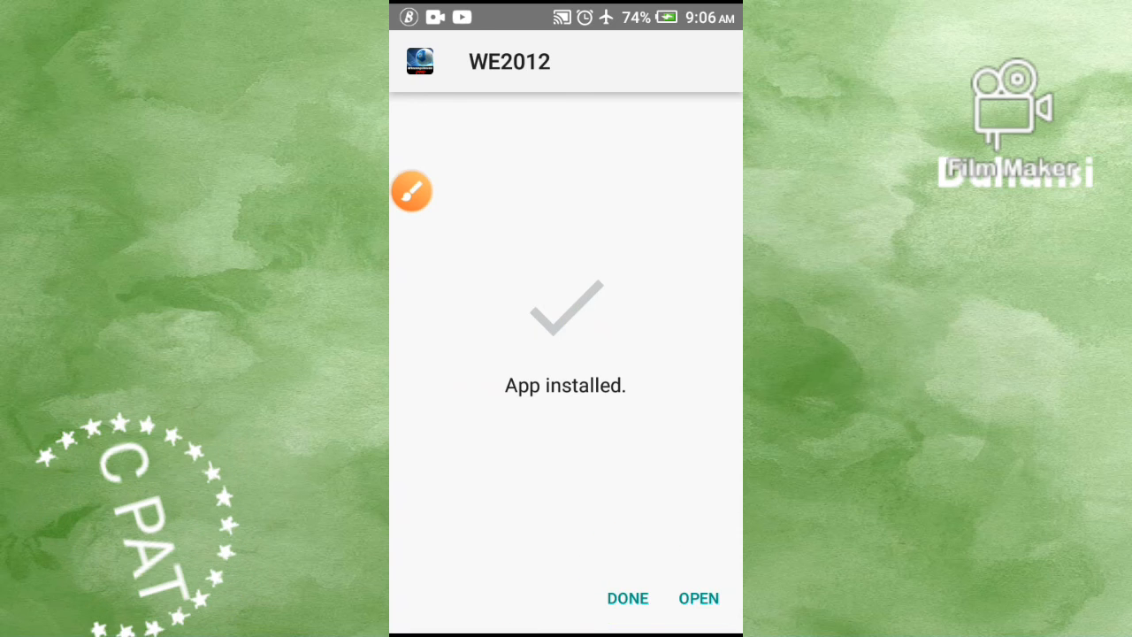
left_click(627, 598)
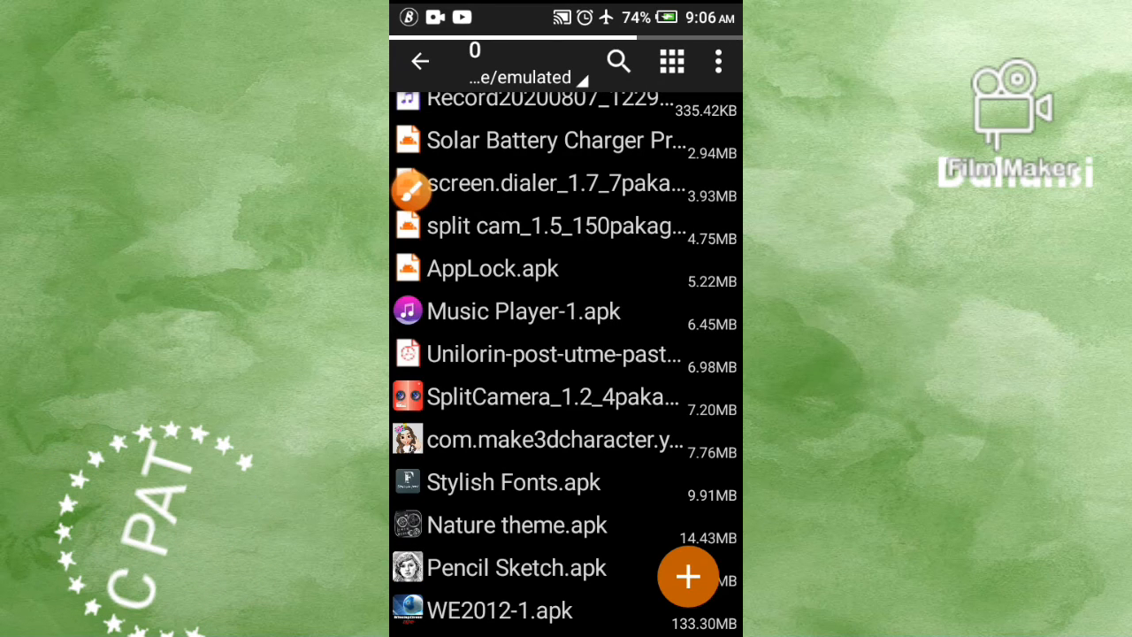